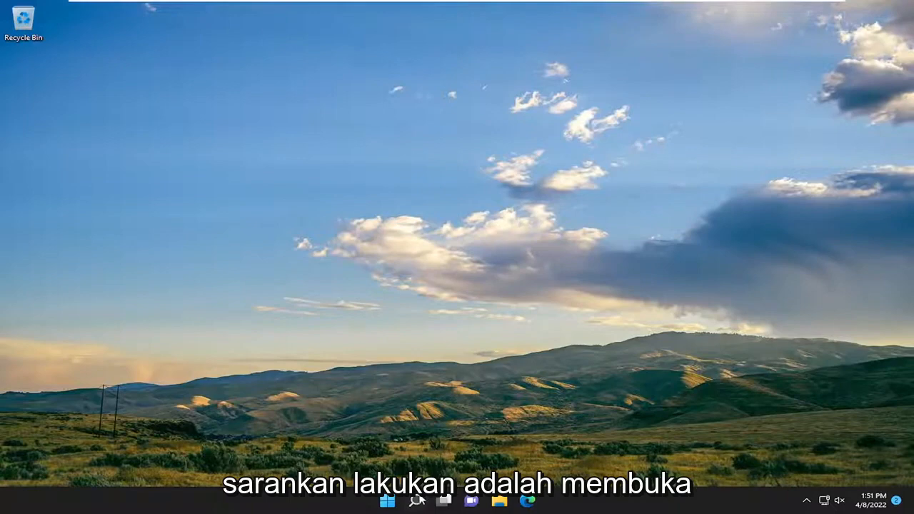
Search for 'troubleshoot settings' and open the Troubleshoot settings page.
{"action": "left_click", "coordinate": [410, 502]}
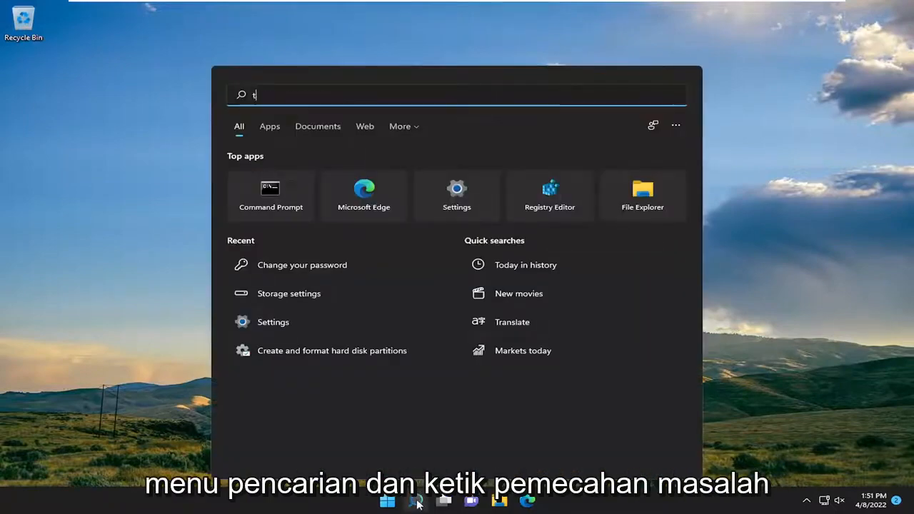
{"action": "type", "text": "roubleshoot settings"}
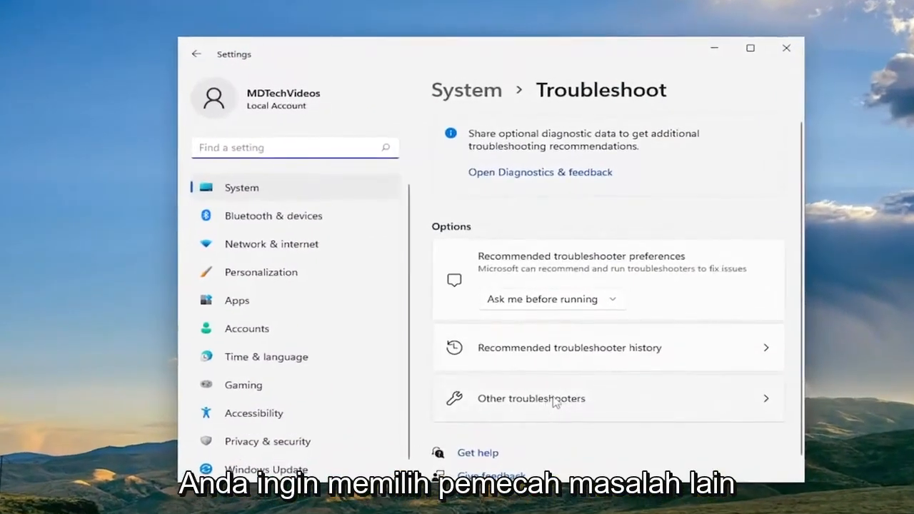
Run the Windows Update troubleshooter from Other troubleshooters and close its results.
{"action": "left_click", "coordinate": [531, 399]}
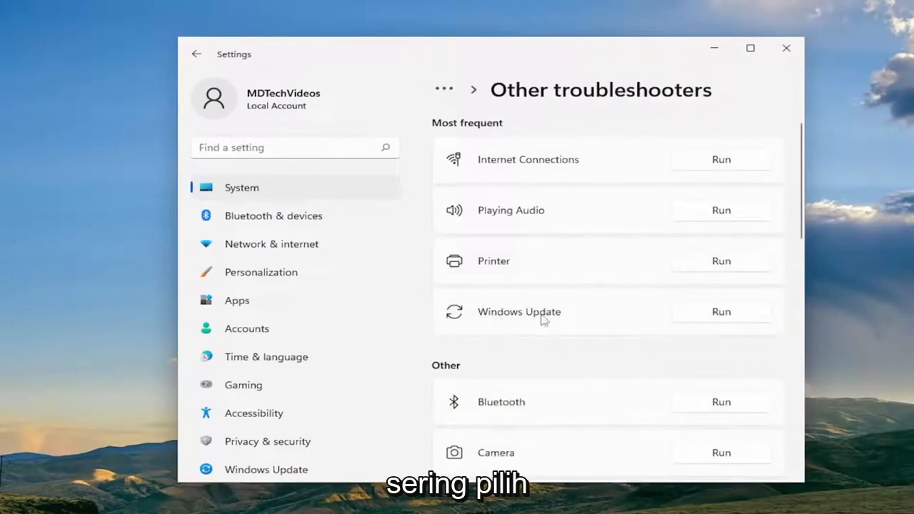
{"action": "left_click", "coordinate": [719, 311]}
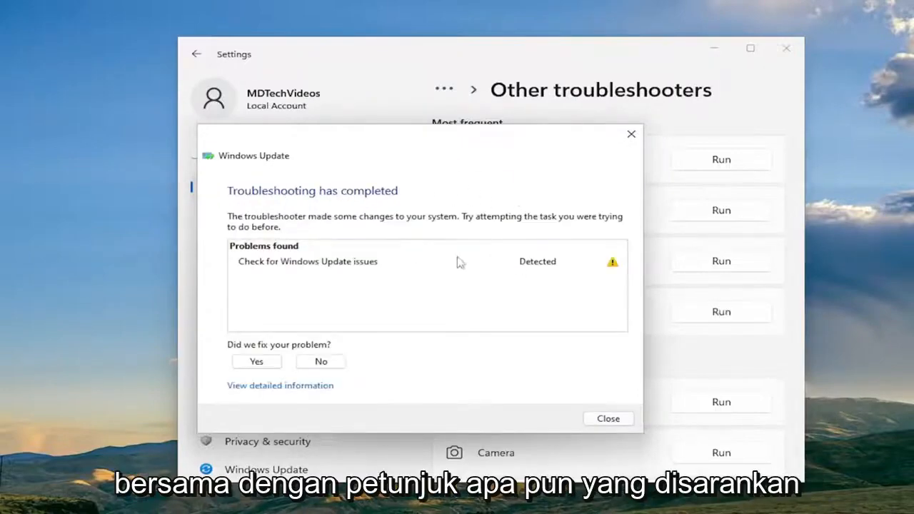
{"action": "mouse_move", "coordinate": [592, 408]}
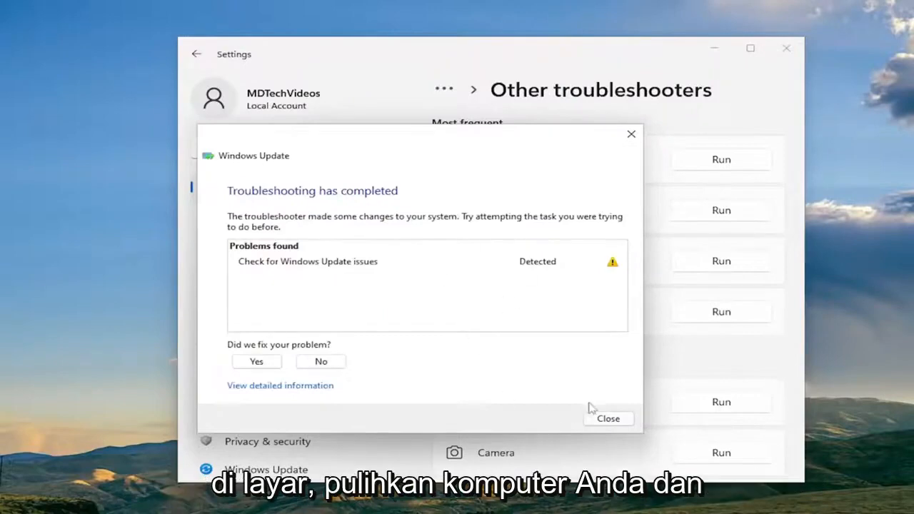
{"action": "left_click", "coordinate": [608, 419]}
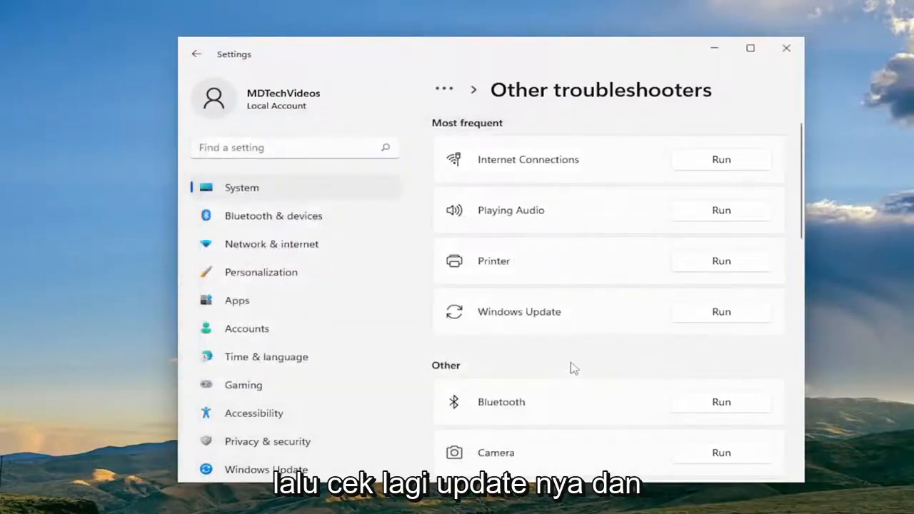
{"action": "mouse_move", "coordinate": [751, 129]}
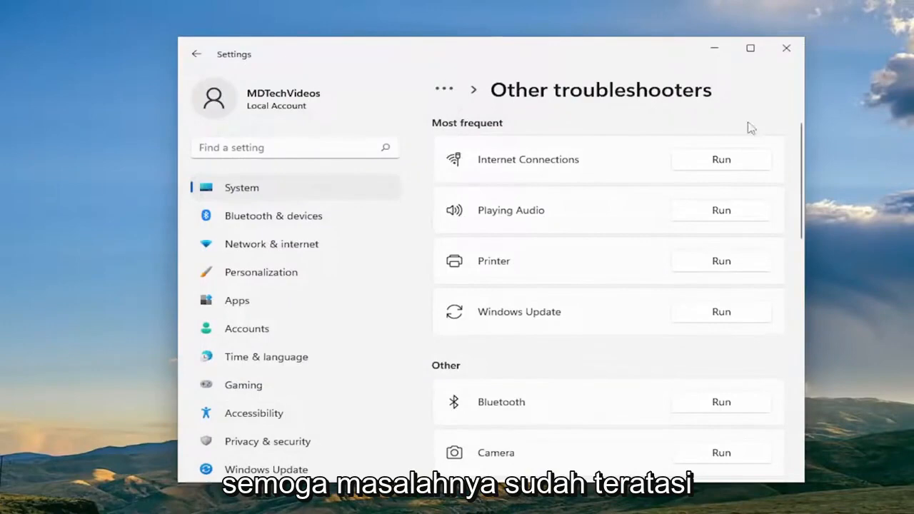
Close Settings and launch Command Prompt with Run as administrator.
{"action": "left_click", "coordinate": [782, 48]}
{"action": "type", "text": "cmd"}
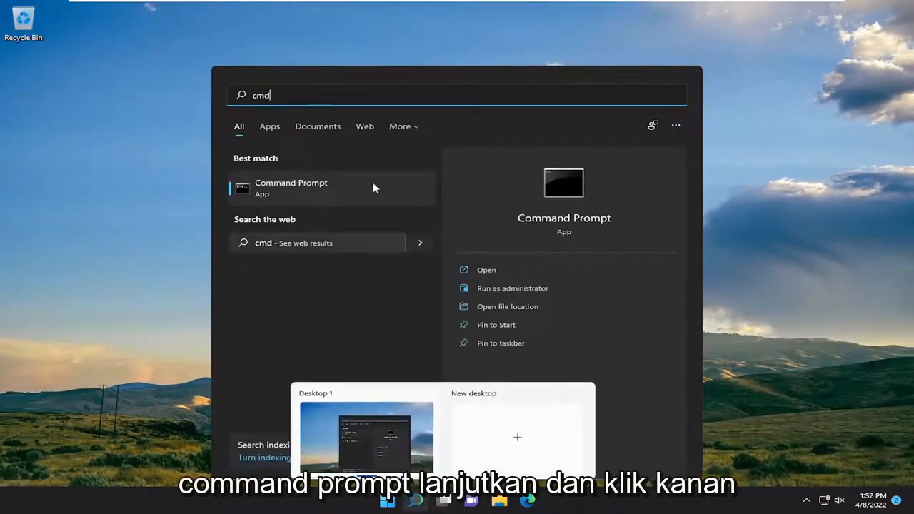
{"action": "right_click", "coordinate": [291, 189]}
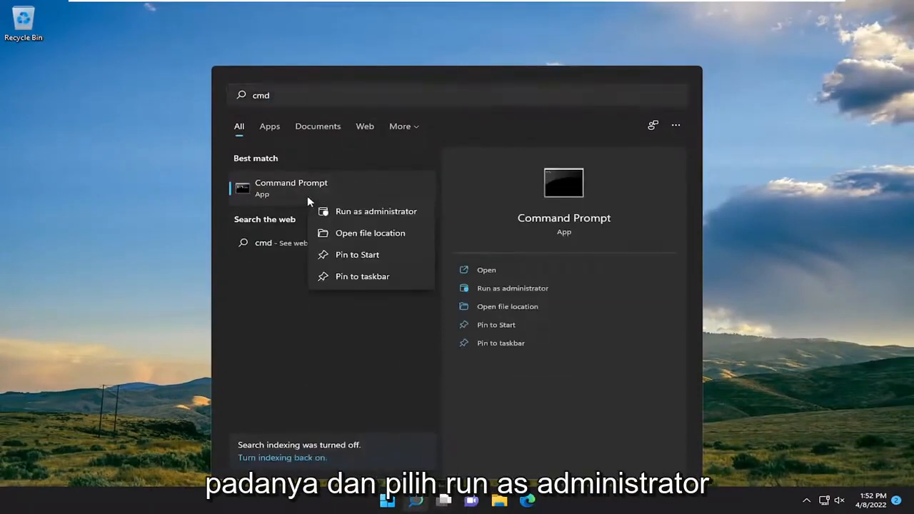
{"action": "left_click", "coordinate": [375, 212]}
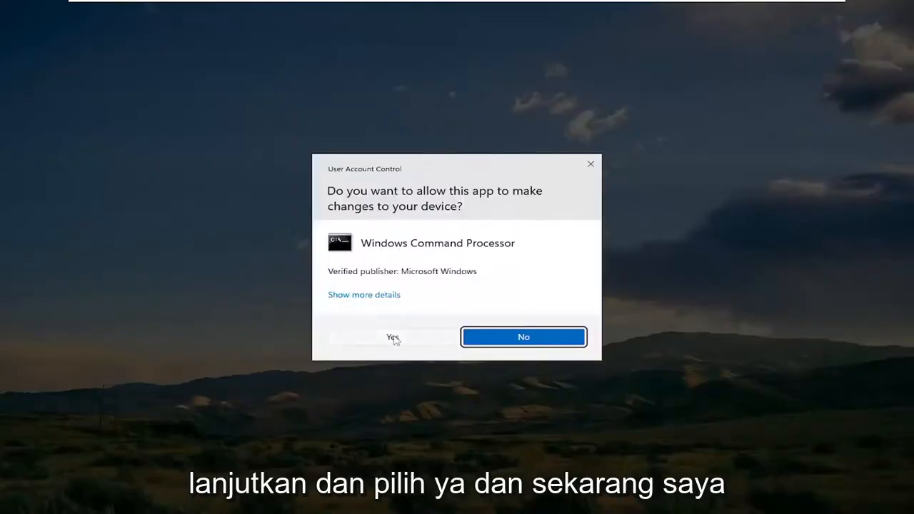
Allow the UAC prompt so the elevated Command Prompt opens for sfc /scannow.
{"action": "left_click", "coordinate": [391, 337]}
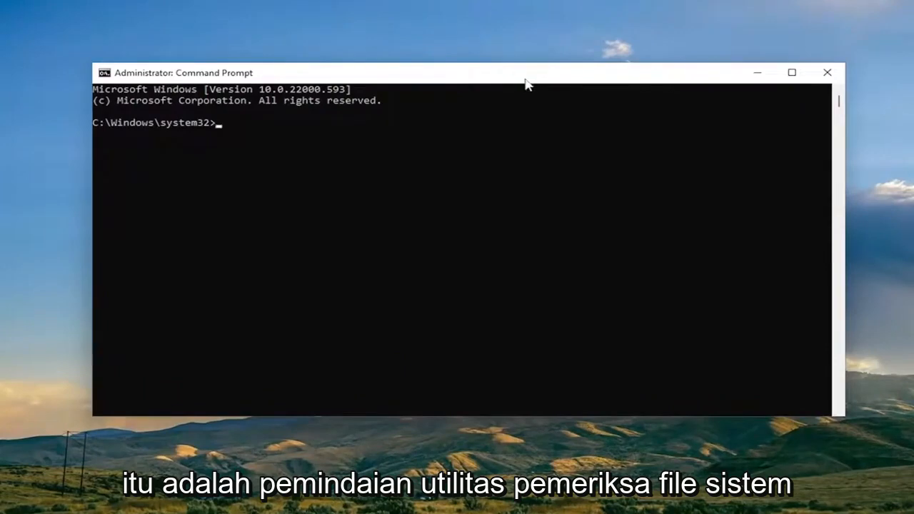
{"action": "mouse_move", "coordinate": [466, 77]}
{"action": "type", "text": "sfc /scannow"}
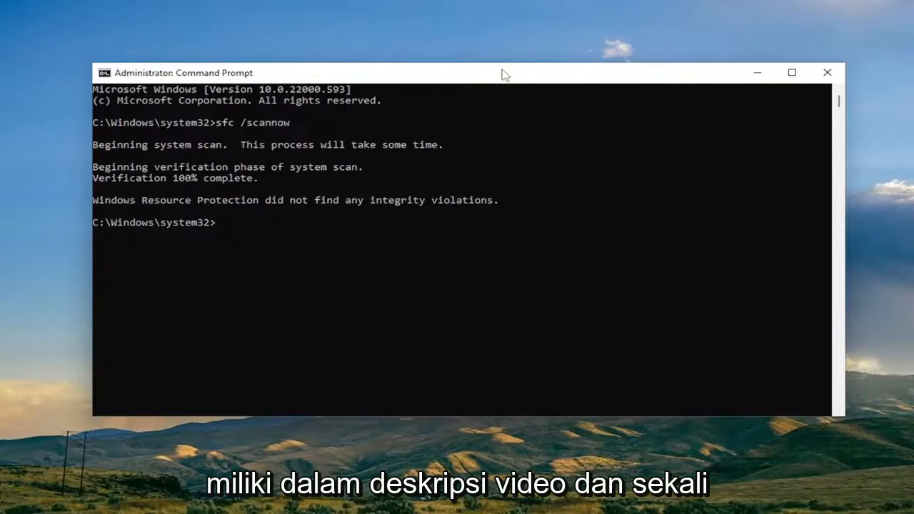
{"action": "mouse_move", "coordinate": [508, 74]}
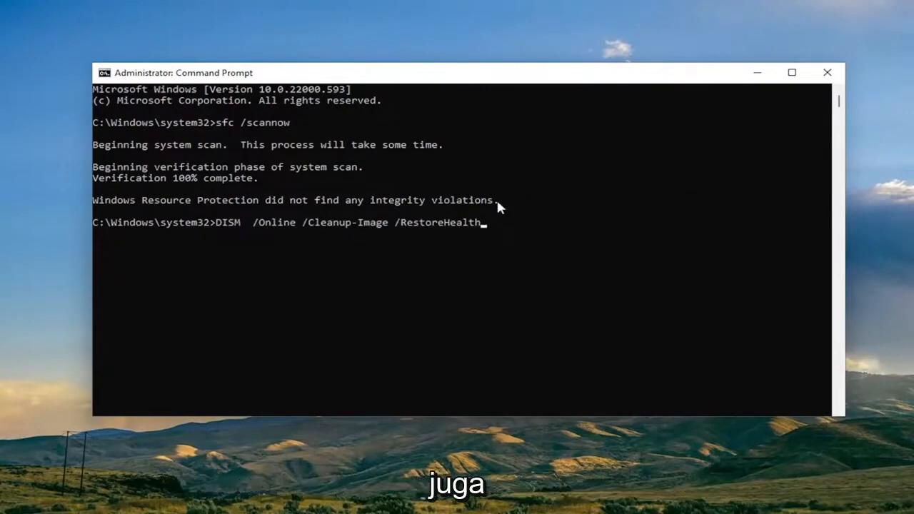
Execute DISM /Online /Cleanup-Image /RestoreHealth to start the image repair.
{"action": "key", "text": "Enter"}
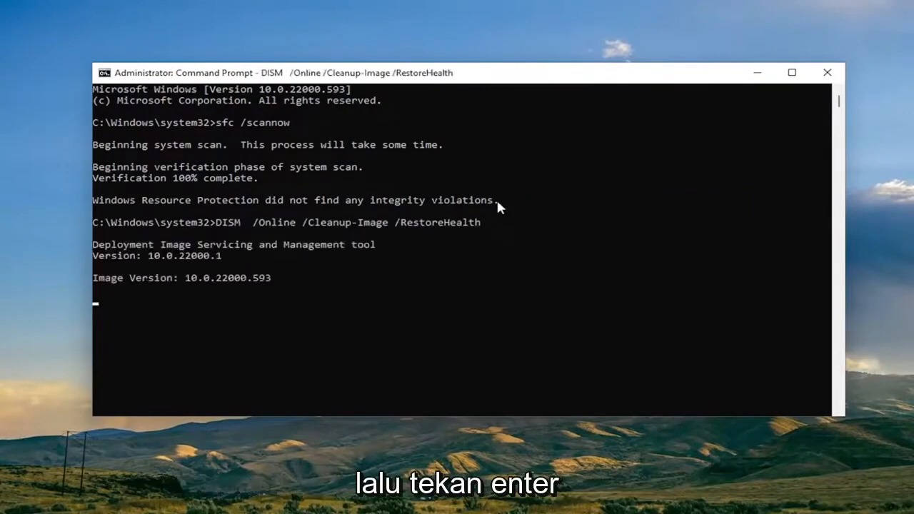
{"action": "mouse_move", "coordinate": [498, 207]}
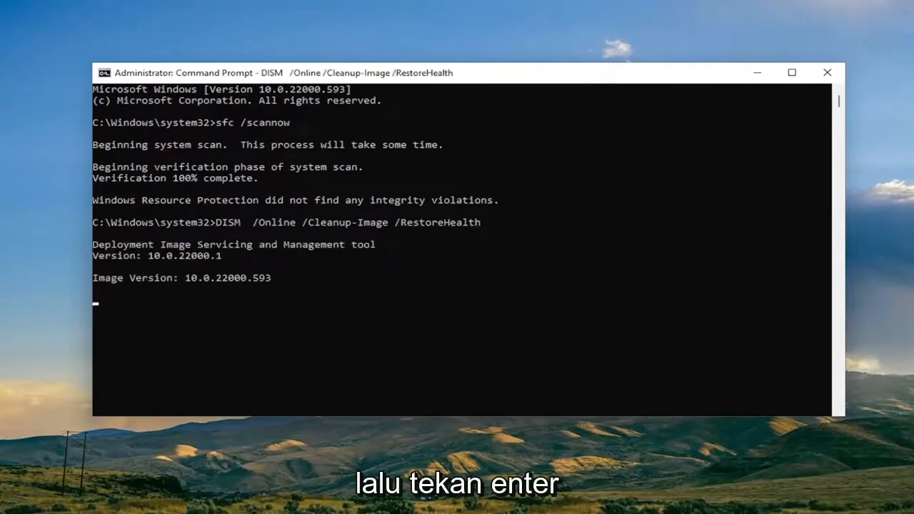
{"action": "key", "text": "enter"}
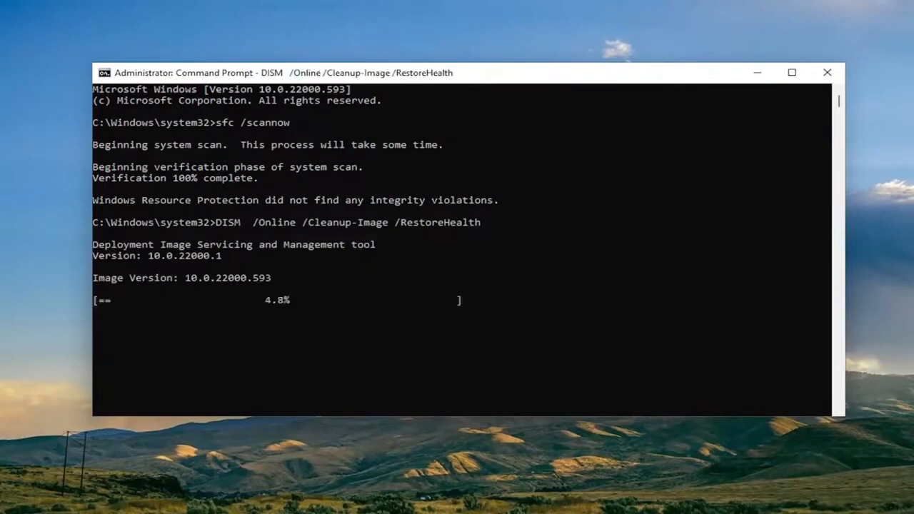